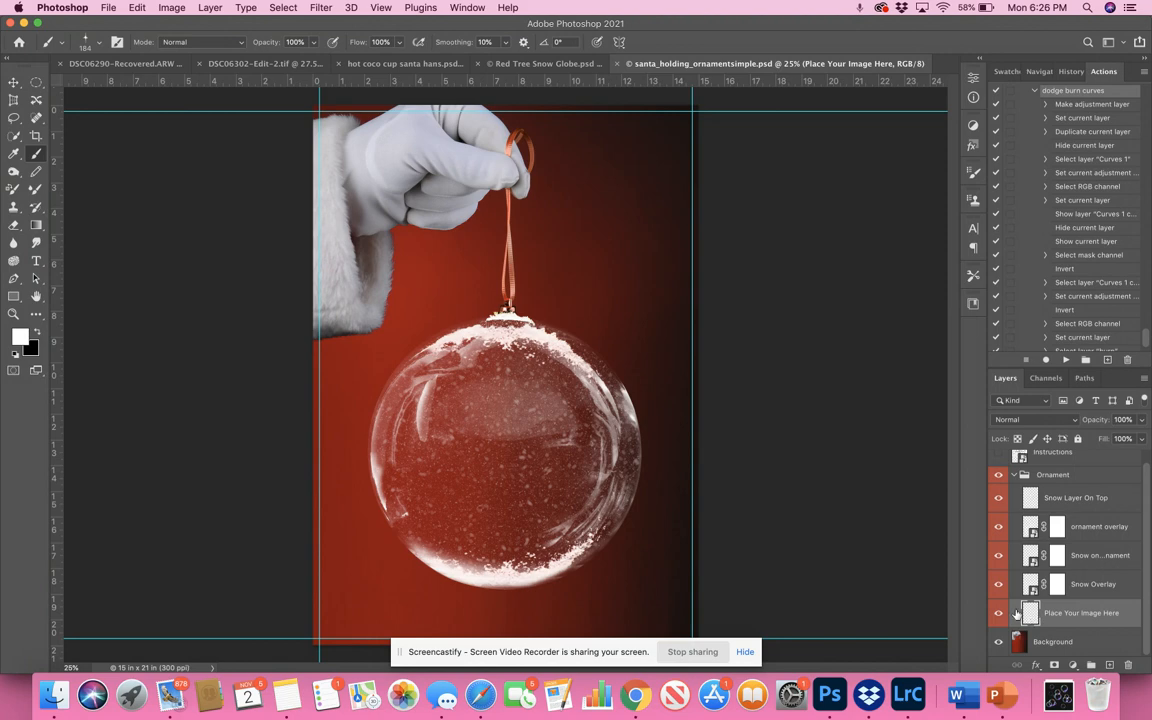
pyautogui.moveTo(908, 532)
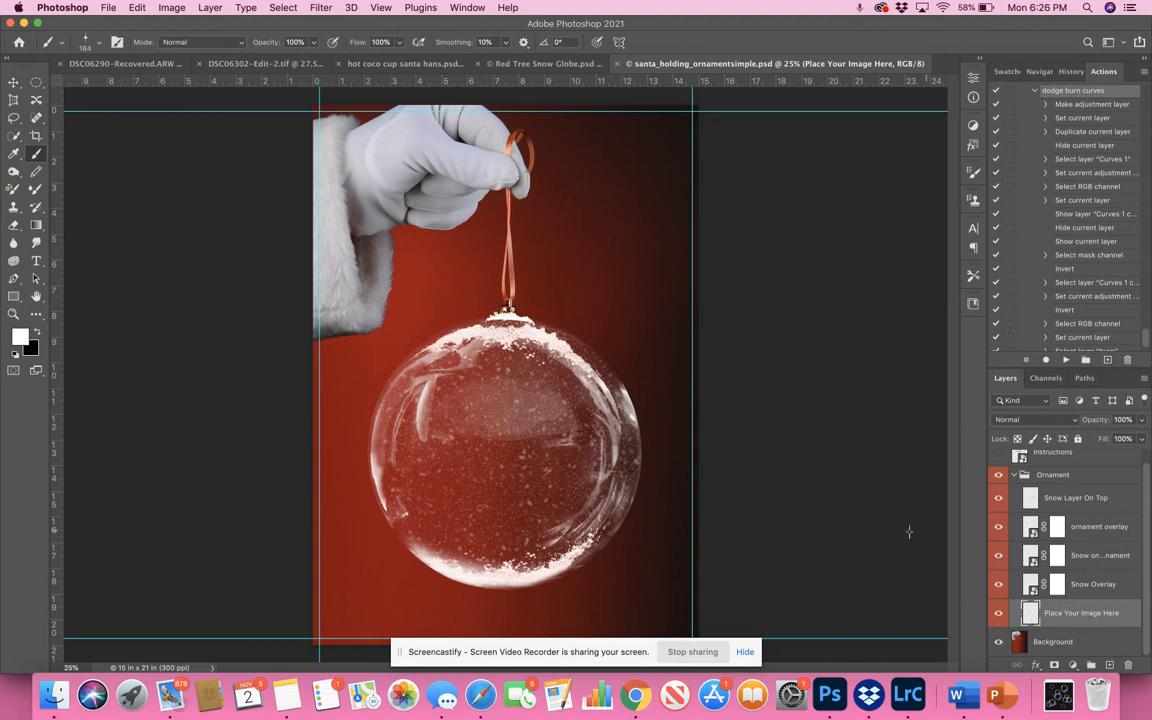
# Step: Place the baby JPEG from Downloads into the Santa ornament document as an embedded layer
pyautogui.click(108, 8)
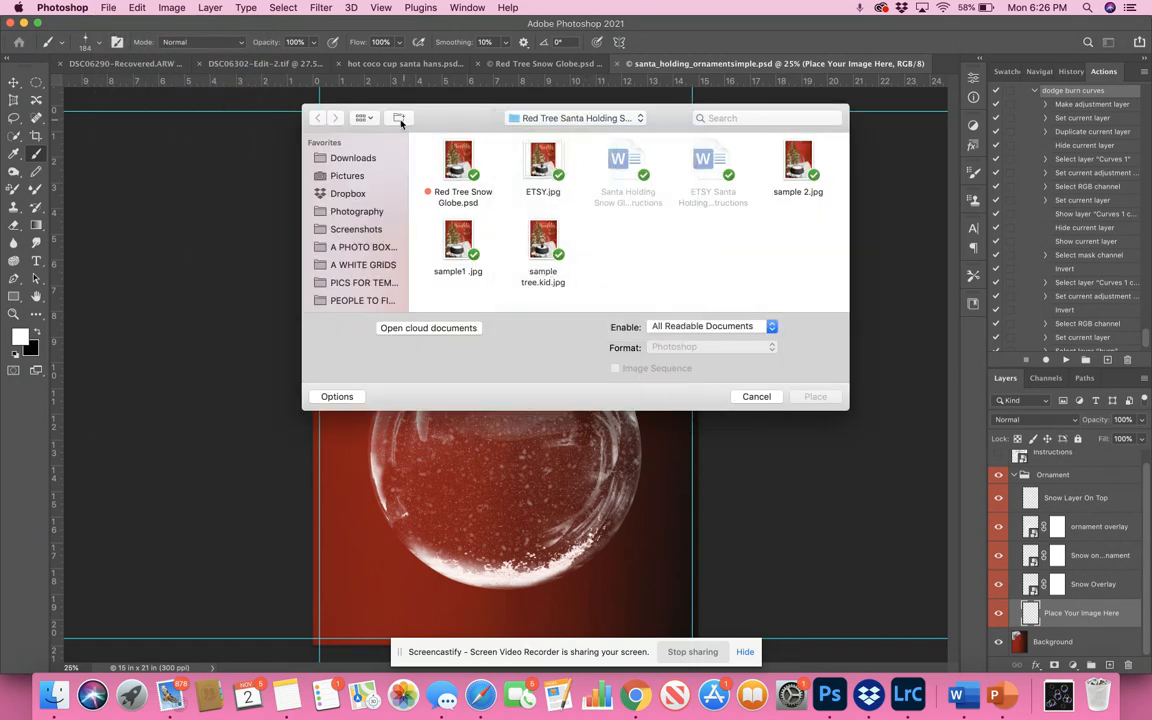
pyautogui.click(352, 156)
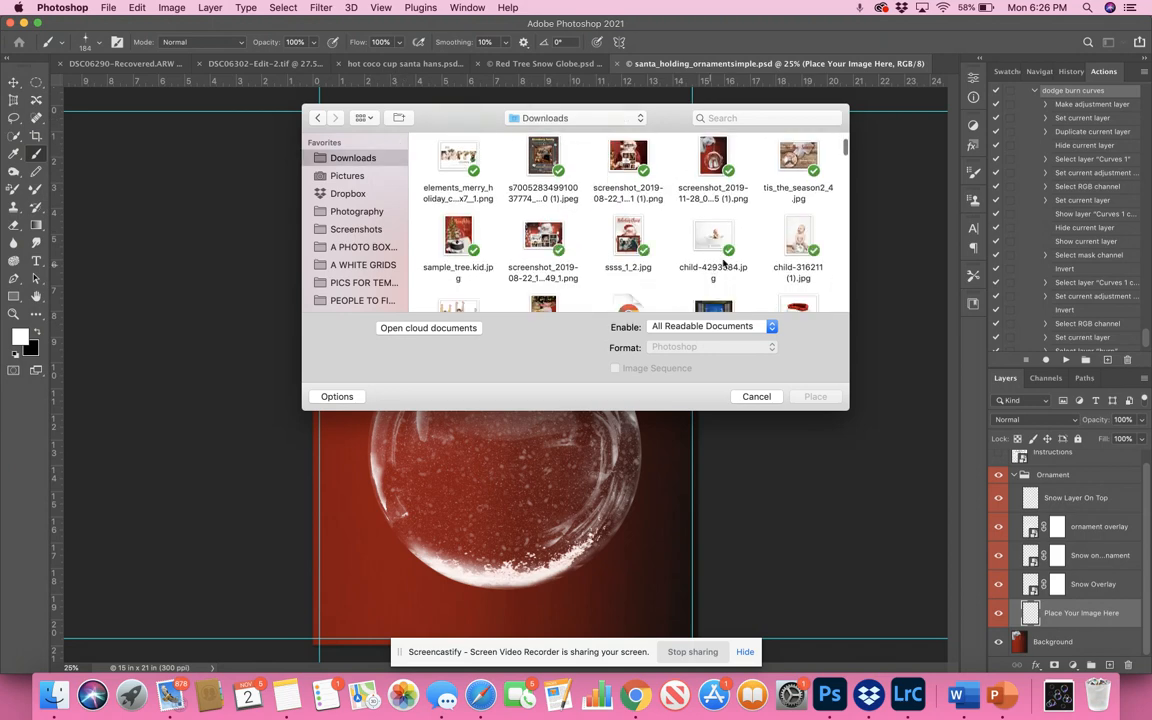
pyautogui.click(798, 240)
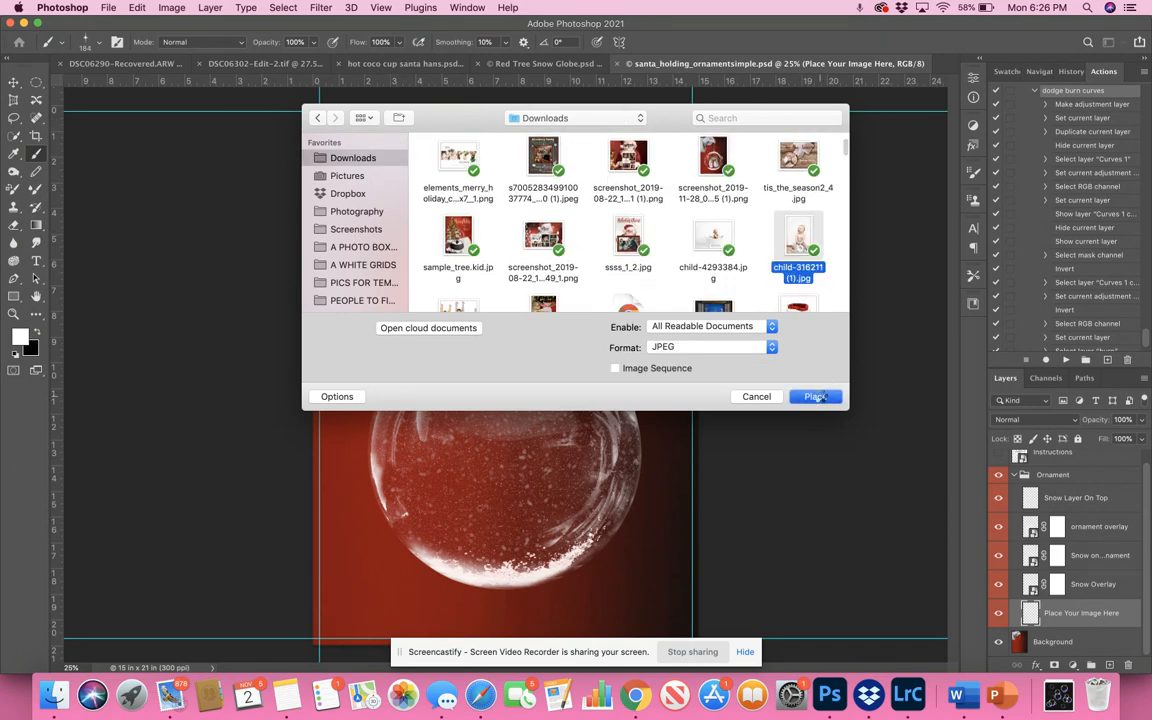
pyautogui.click(816, 396)
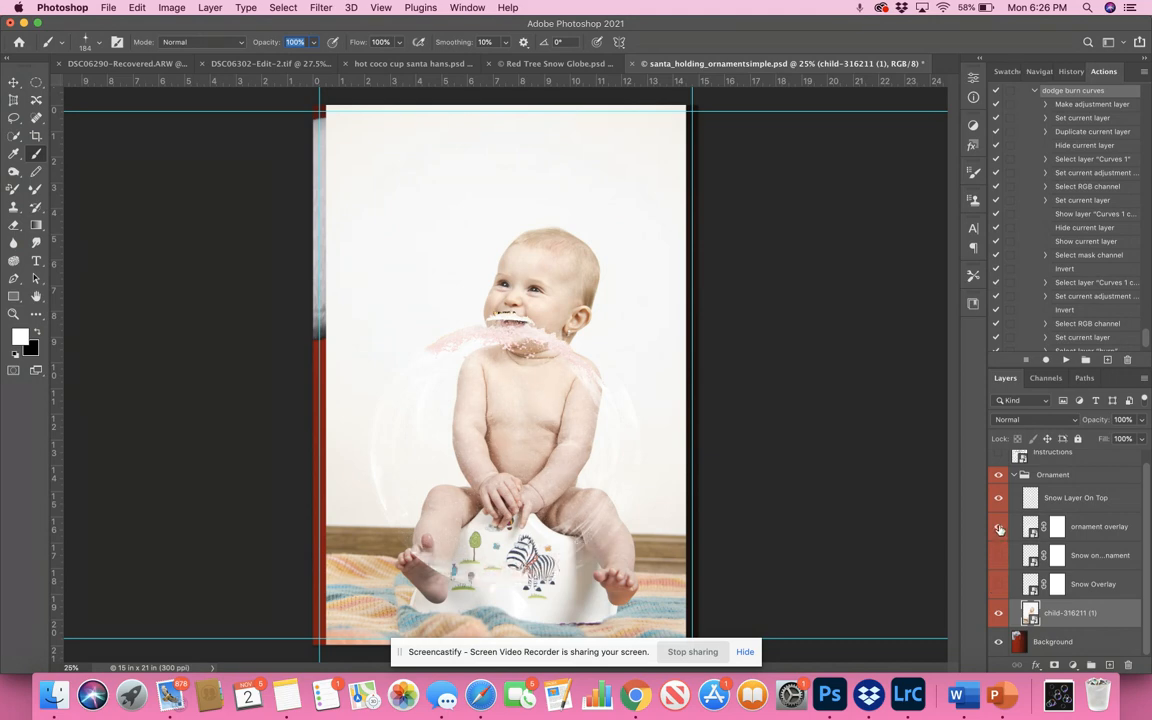
# Step: Commit the placement and auto-select the baby with Select Subject for a layer mask cut-out
pyautogui.click(996, 526)
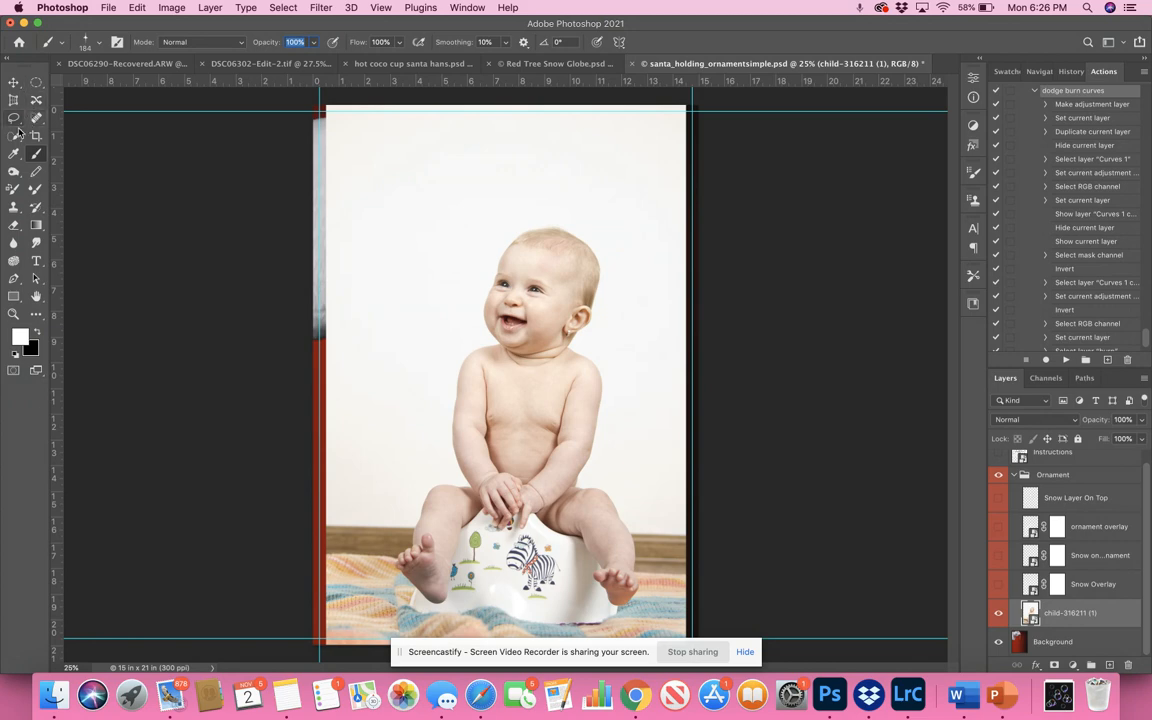
pyautogui.click(14, 136)
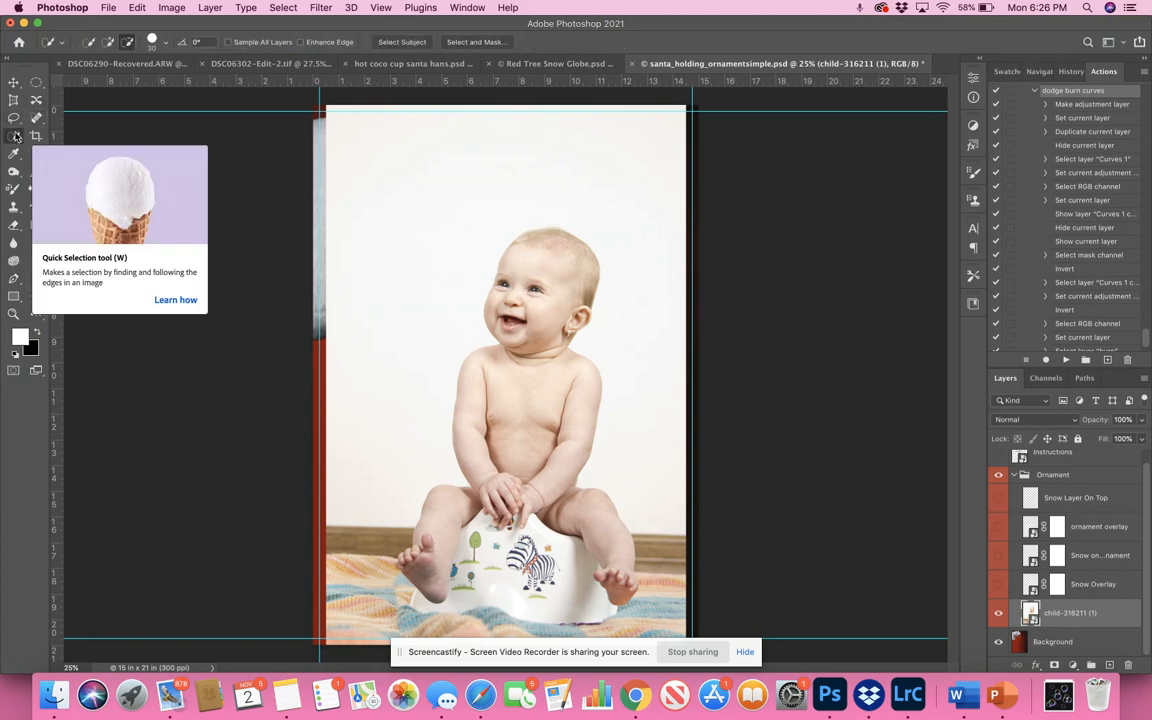
pyautogui.moveTo(402, 42)
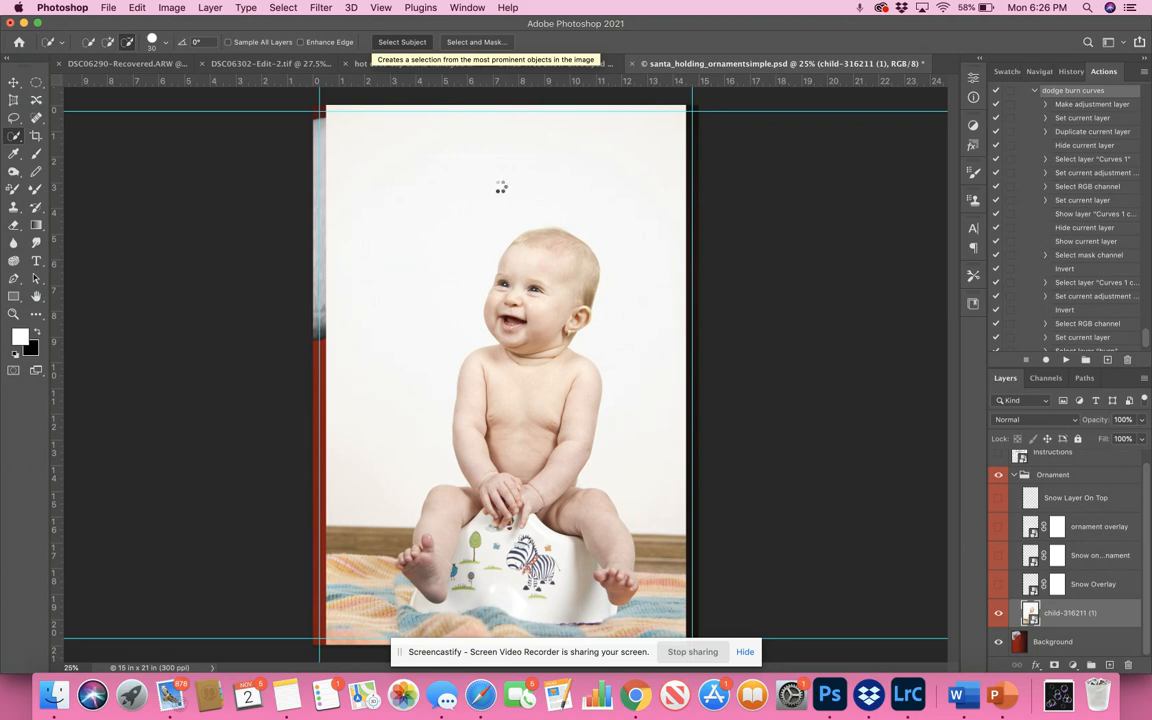
pyautogui.click(402, 42)
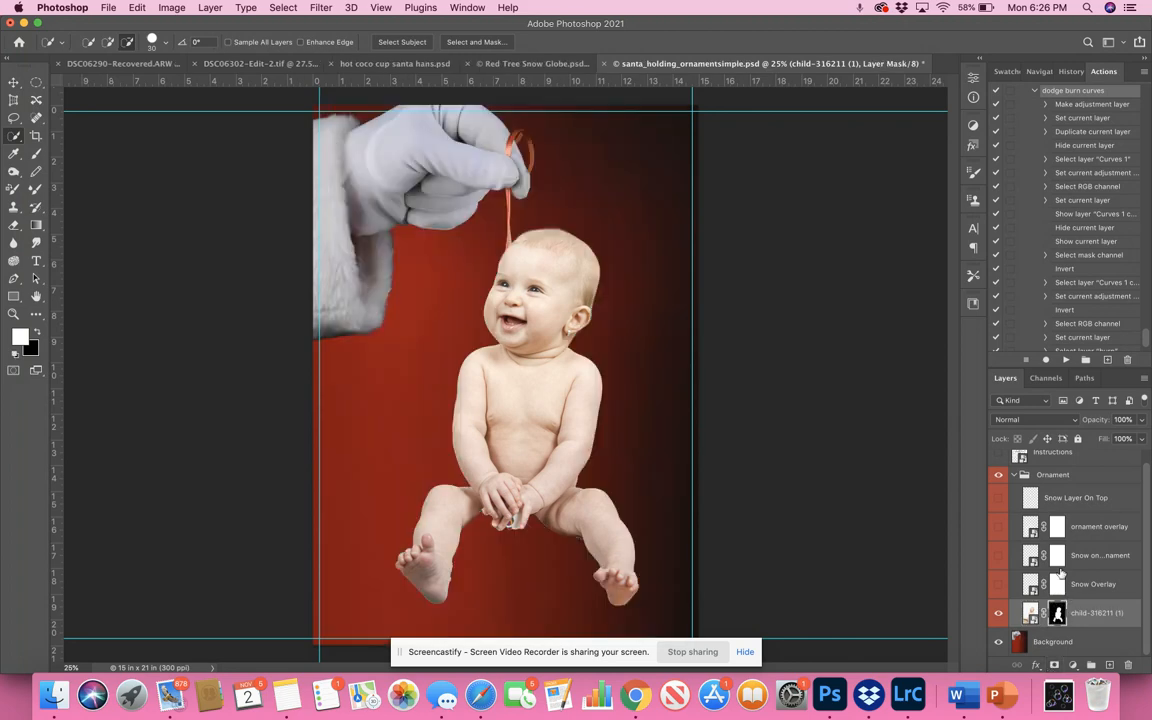
# Step: Scale the cut-out baby down and position it inside the glass globe on the snowy base
pyautogui.click(996, 528)
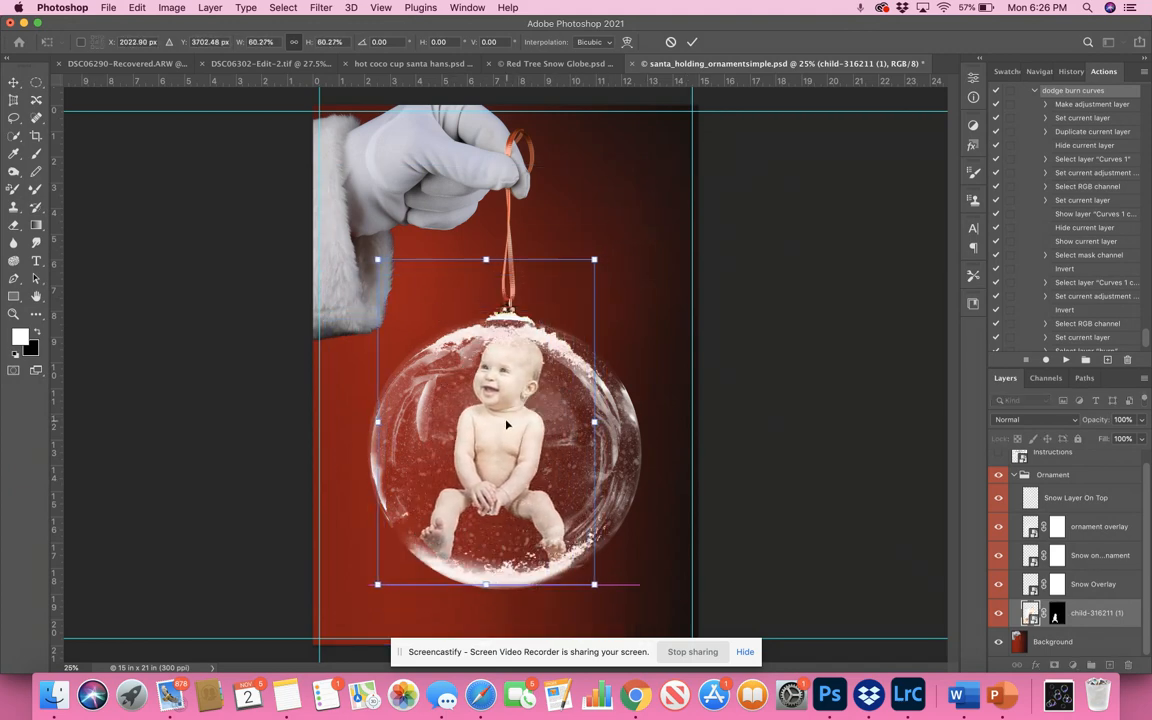
pyautogui.moveTo(560, 284)
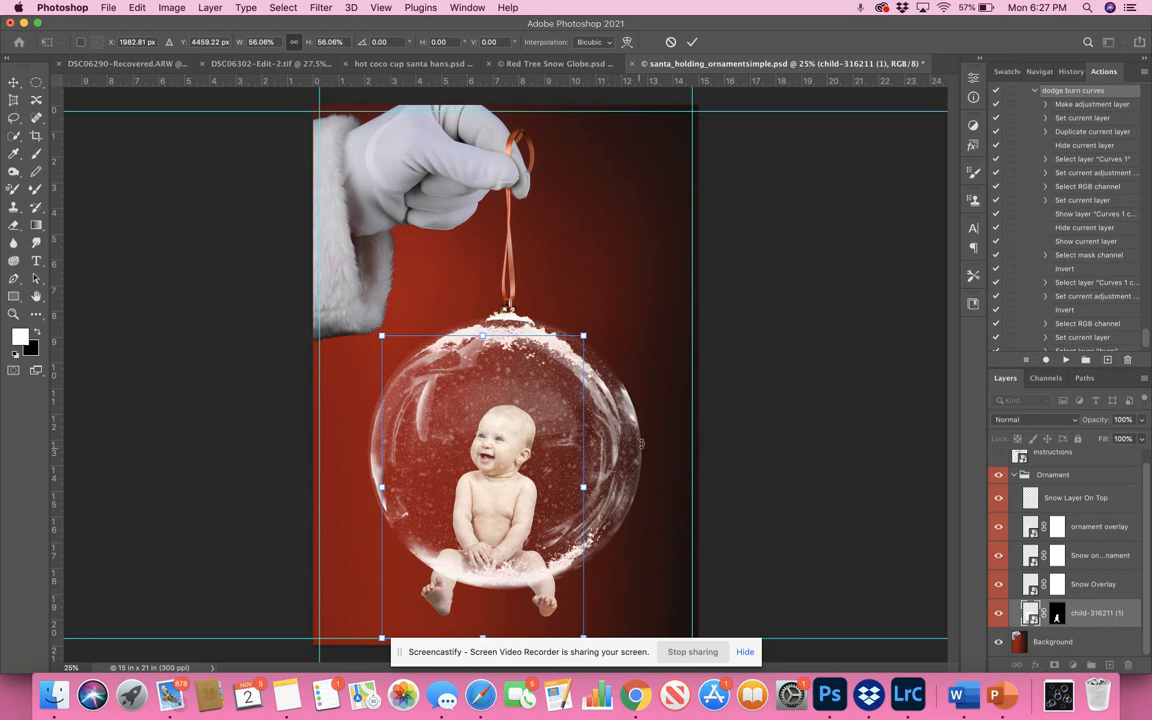
pyautogui.moveTo(584, 336); pyautogui.dragTo(584, 336)
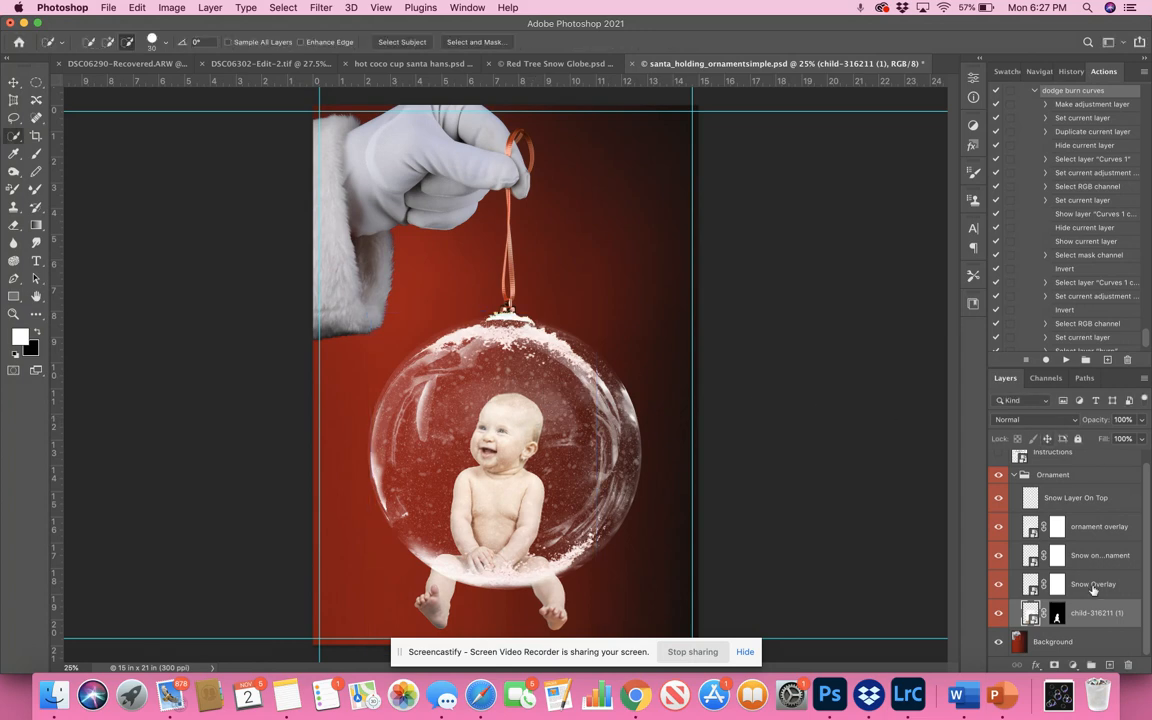
pyautogui.click(1058, 612)
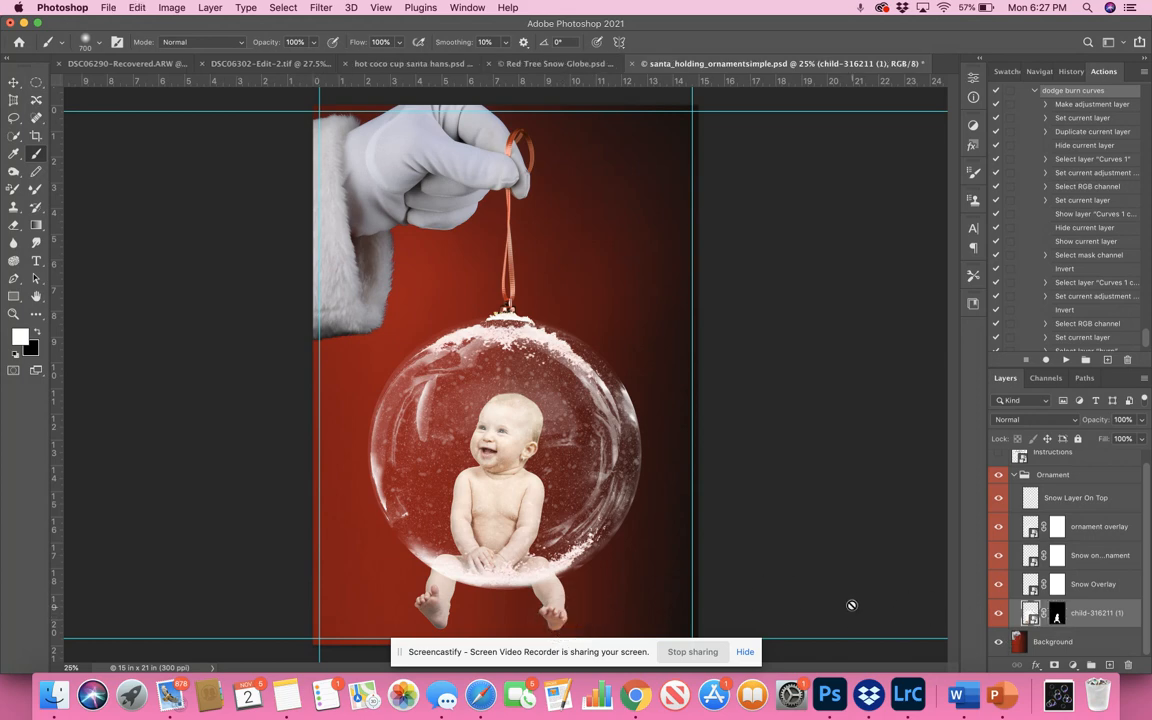
pyautogui.moveTo(548, 602)
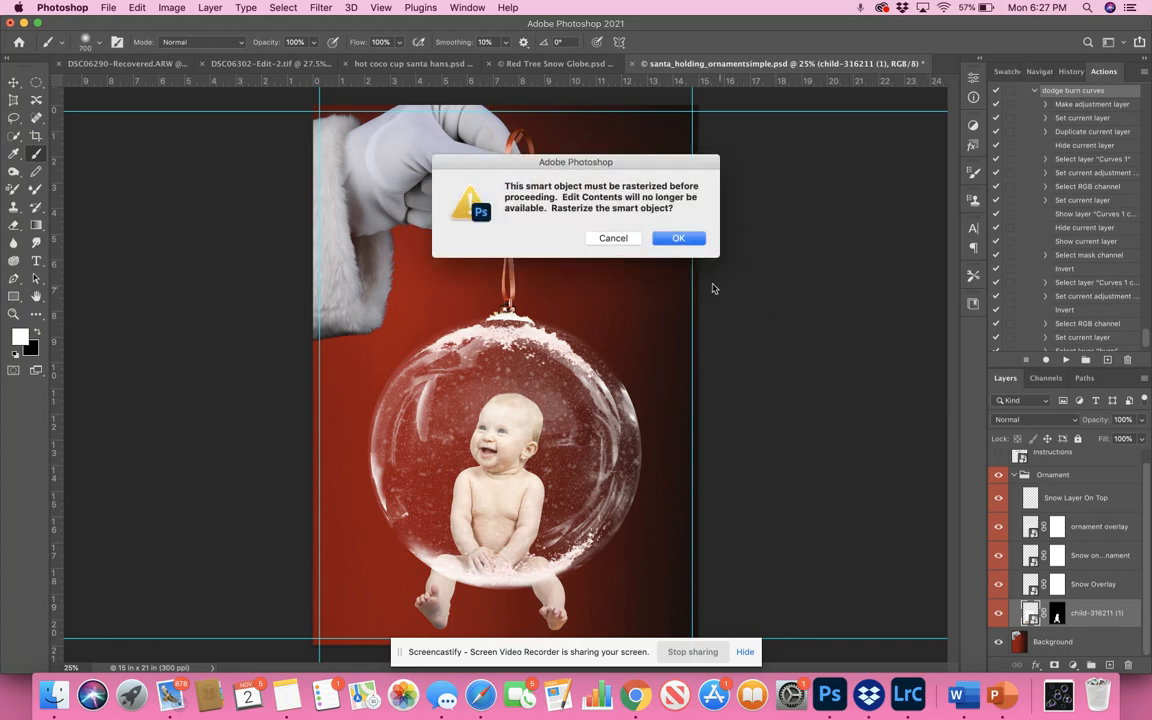
pyautogui.click(678, 238)
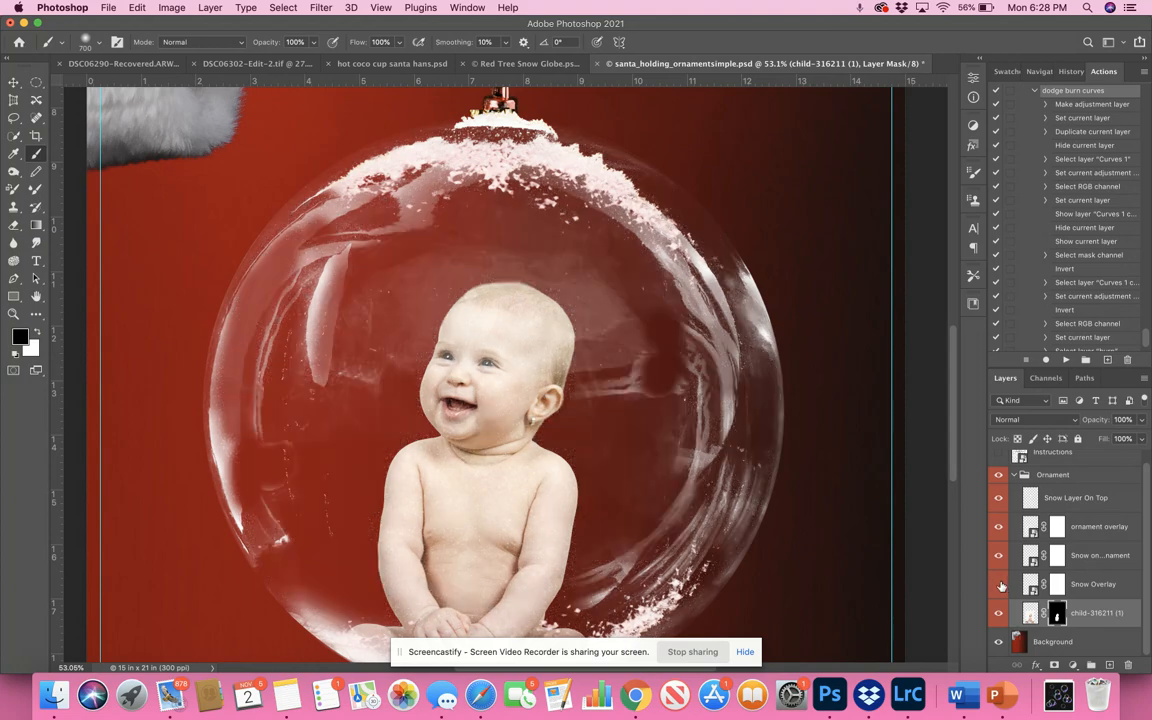
# Step: Target the snow and ornament overlay masks and paint the snow specks off the baby's face
pyautogui.click(996, 584)
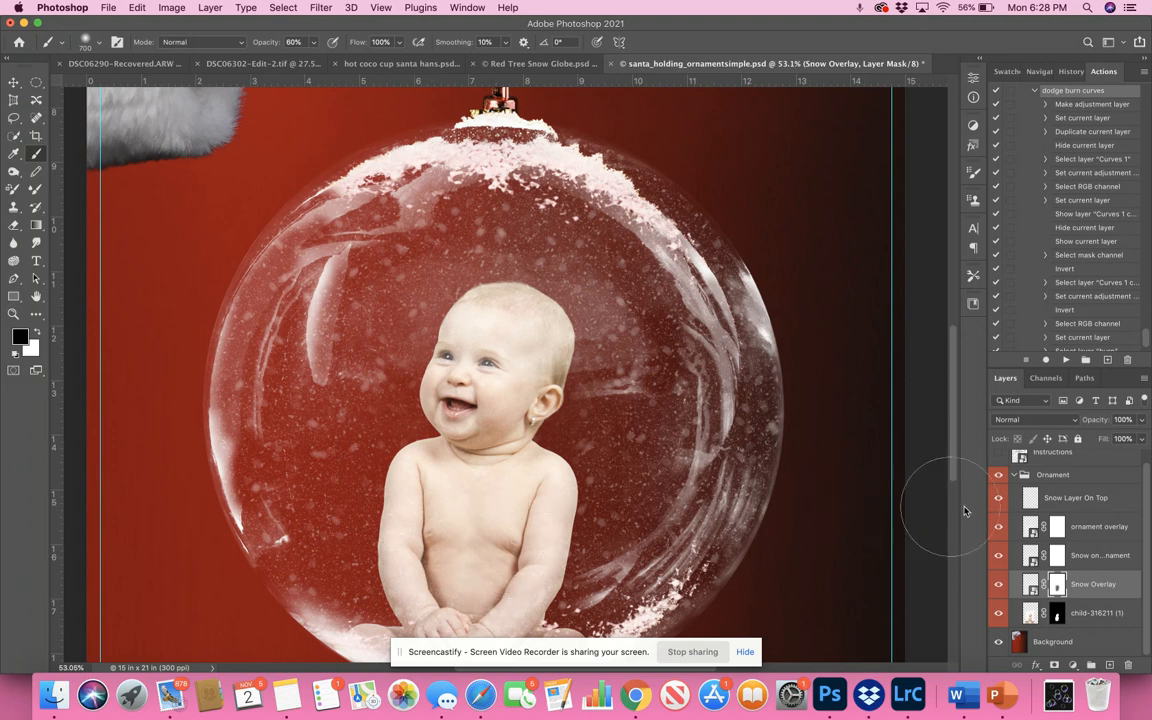
pyautogui.click(1100, 556)
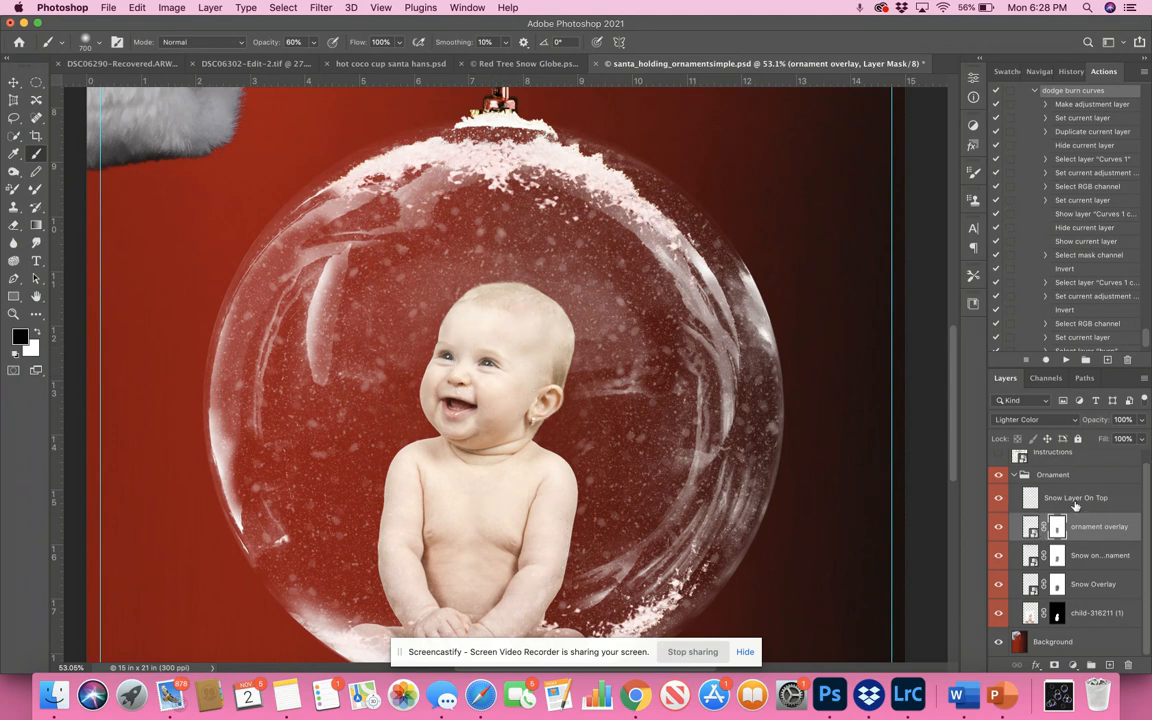
pyautogui.click(1076, 496)
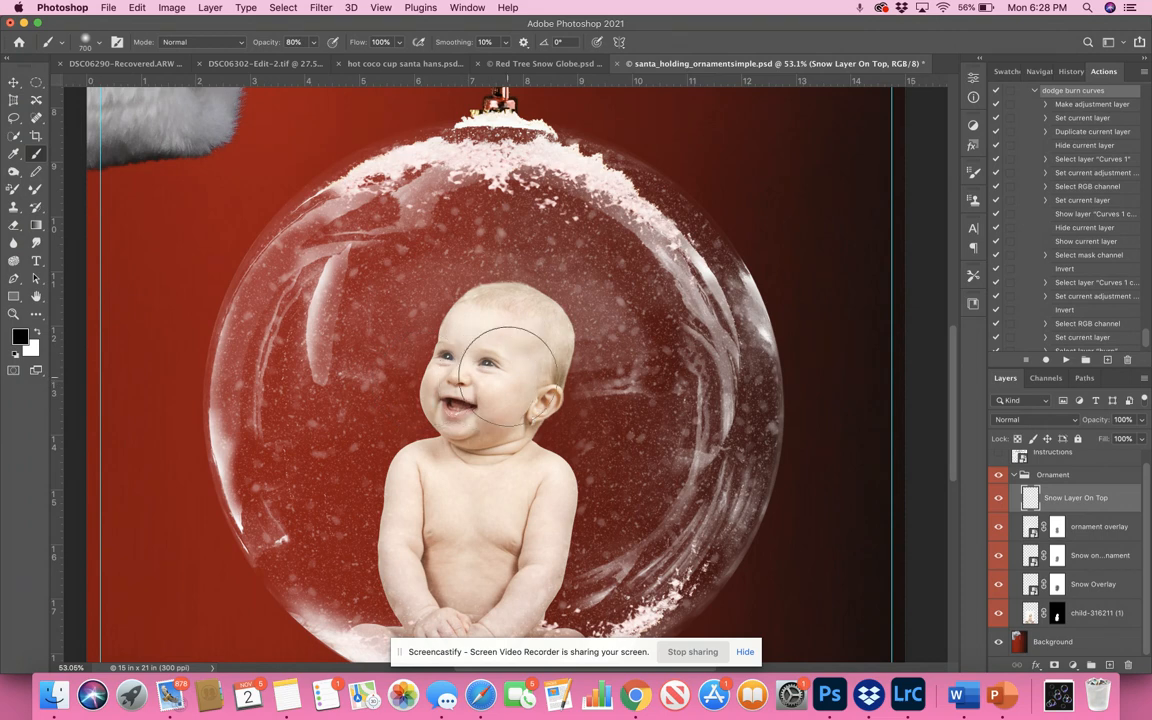
pyautogui.click(504, 376)
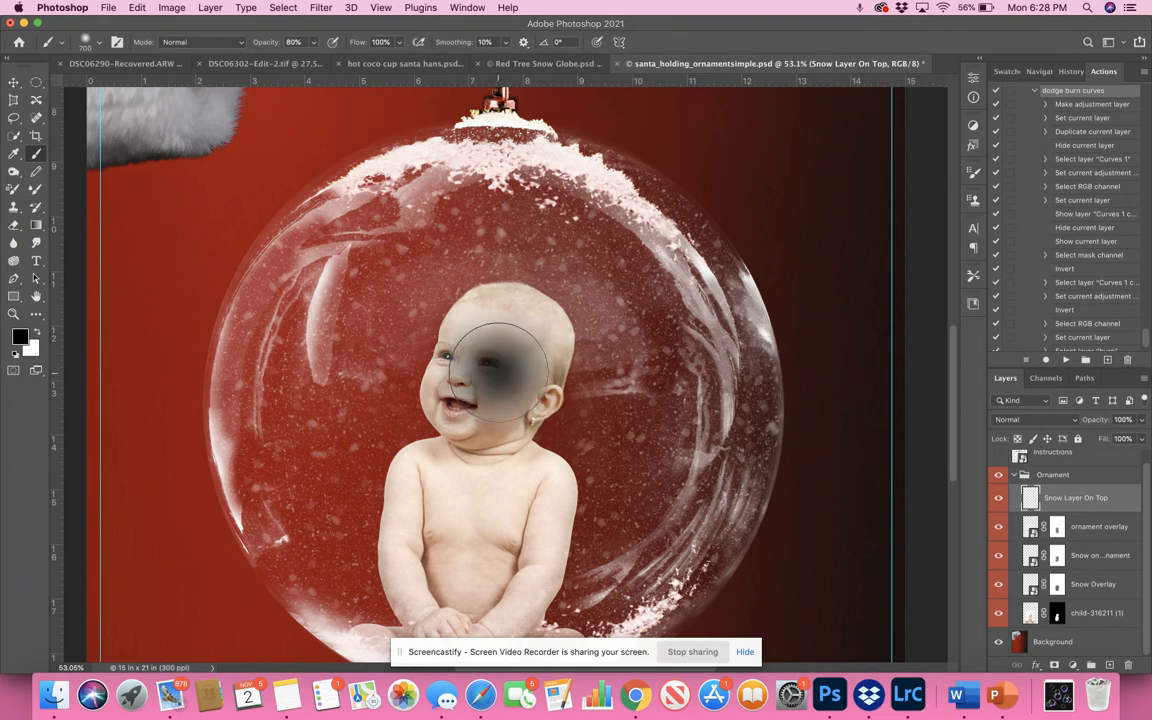
pyautogui.click(500, 376)
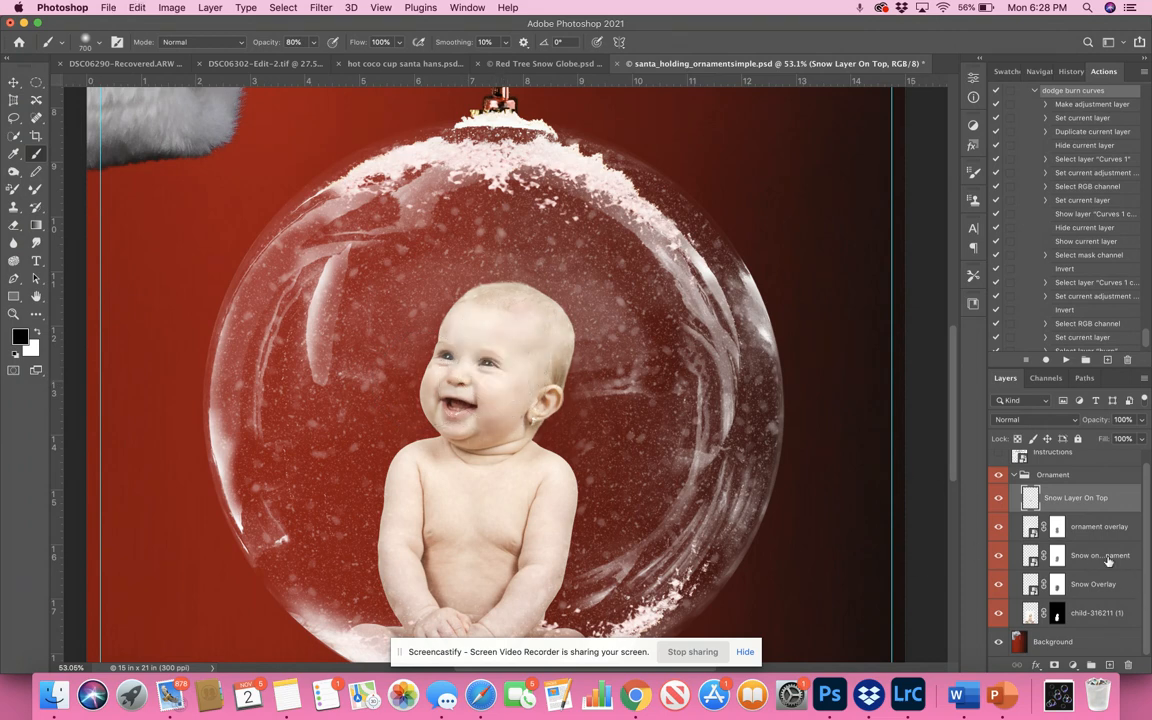